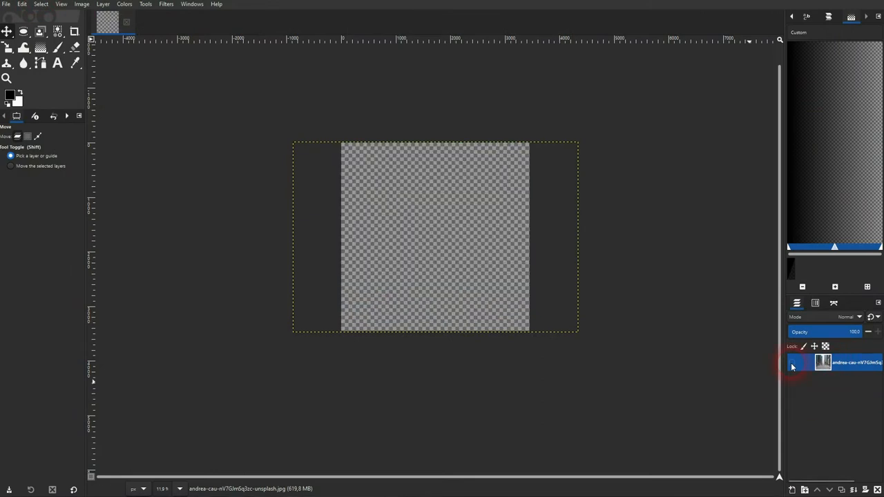
Make the street photo layer visible before bringing in the portrait as a new layer.
{"action": "left_click", "coordinate": [793, 362]}
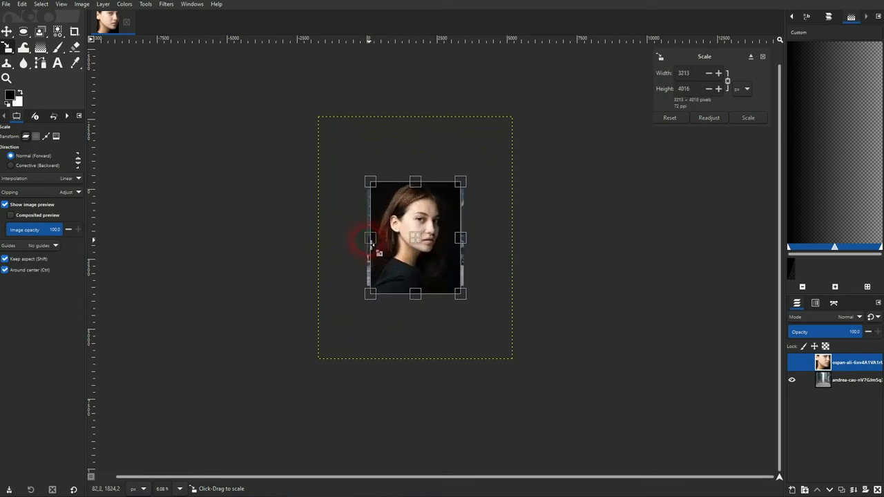
Enlarge the portrait layer with the Scale tool and place it over the left of the street photo.
{"action": "left_click_drag", "start_coordinate": [371, 237], "coordinate": [463, 238]}
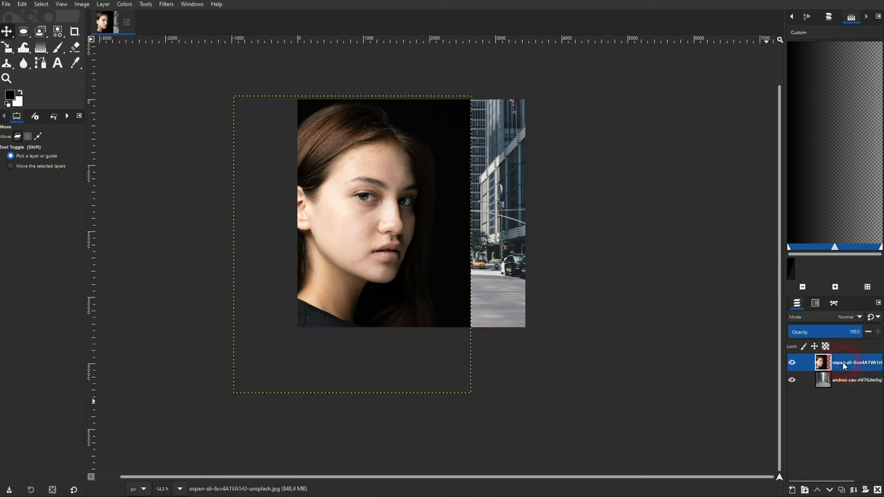
Add a white, fully opaque layer mask to the portrait layer via Add Layer Mask.
{"action": "right_click", "coordinate": [843, 362]}
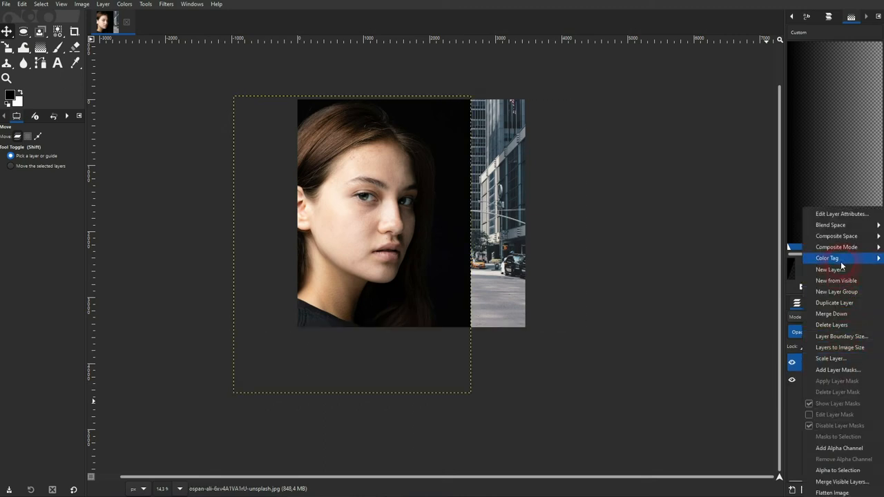
{"action": "left_click", "coordinate": [837, 370]}
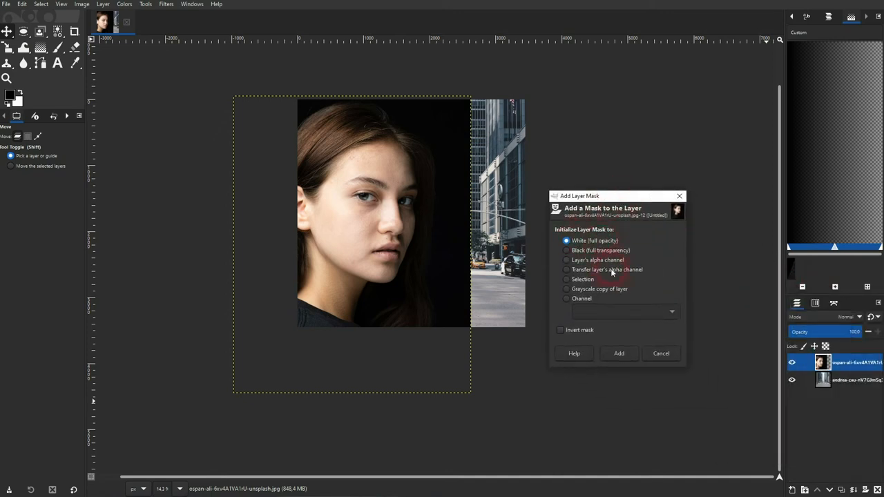
{"action": "left_click", "coordinate": [619, 353]}
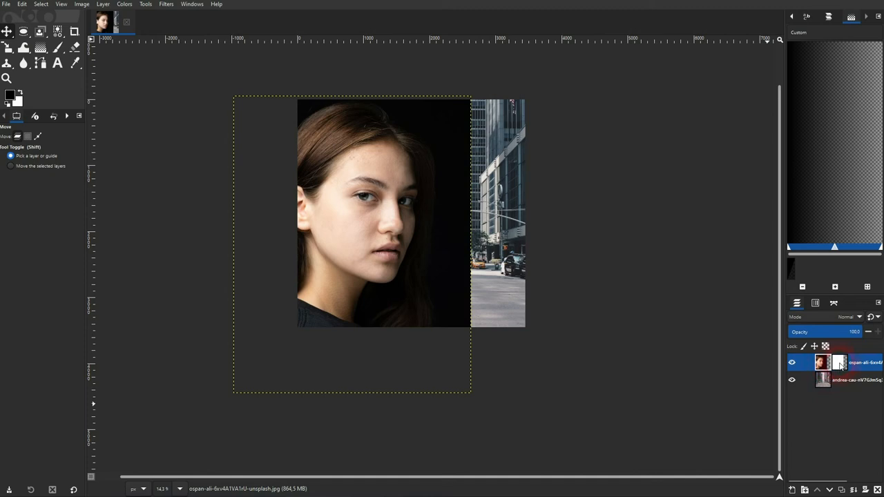
Draw a black-to-white gradient across the portrait mask's right side and set its end point.
{"action": "left_click", "coordinate": [840, 362]}
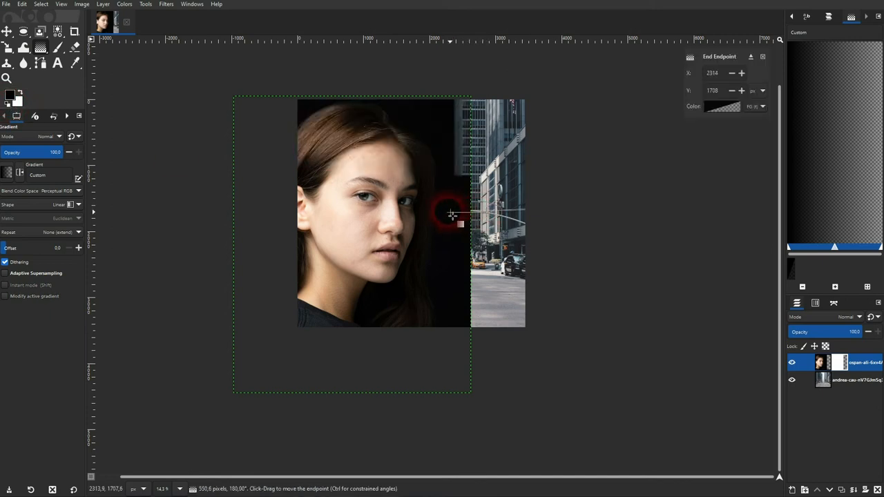
{"action": "left_click_drag", "start_coordinate": [450, 214], "coordinate": [425, 213]}
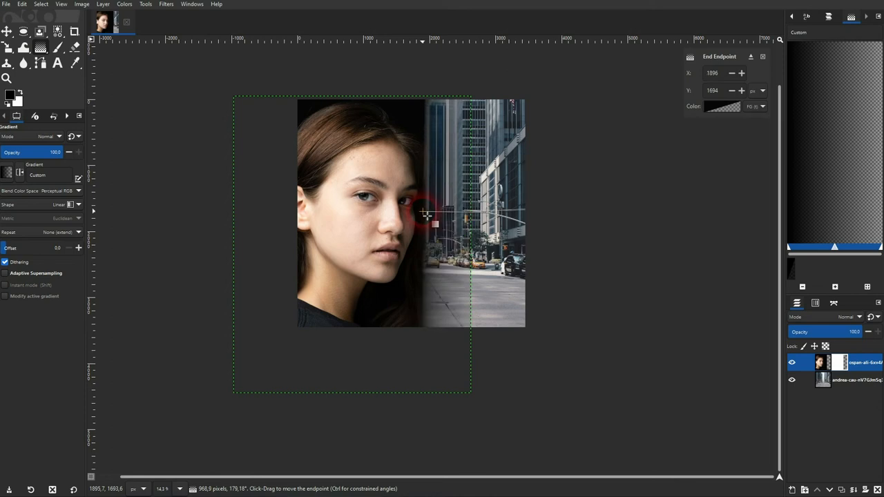
{"action": "left_click_drag", "start_coordinate": [425, 210], "coordinate": [423, 261]}
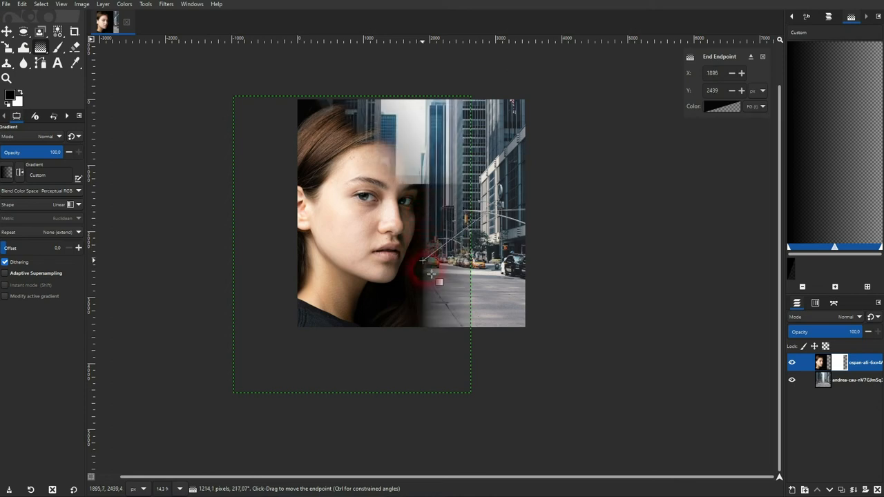
{"action": "left_click_drag", "start_coordinate": [426, 261], "coordinate": [417, 259]}
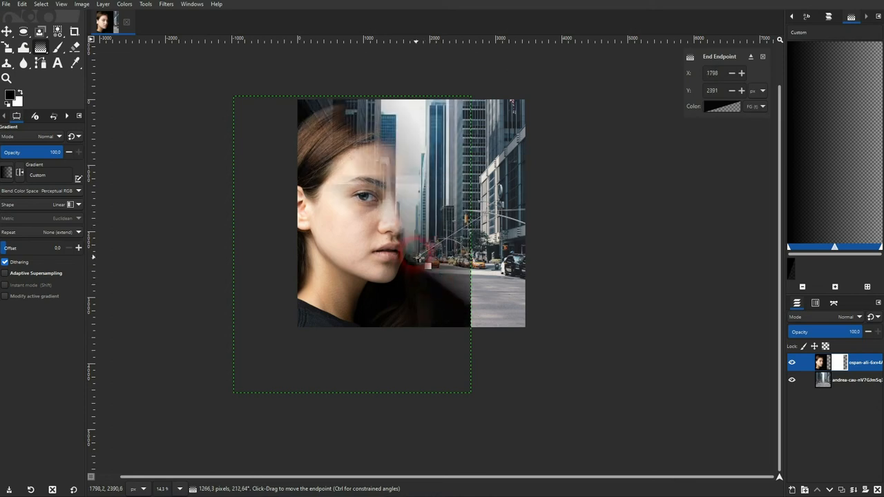
Tilt and restraighten the fade, then extend its end across her face toward the street.
{"action": "left_click_drag", "start_coordinate": [417, 257], "coordinate": [422, 174]}
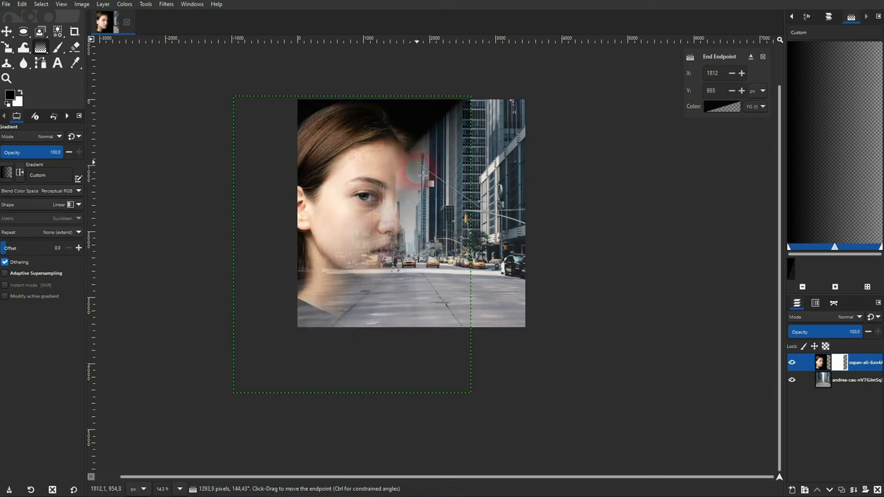
{"action": "left_click_drag", "start_coordinate": [421, 173], "coordinate": [411, 215]}
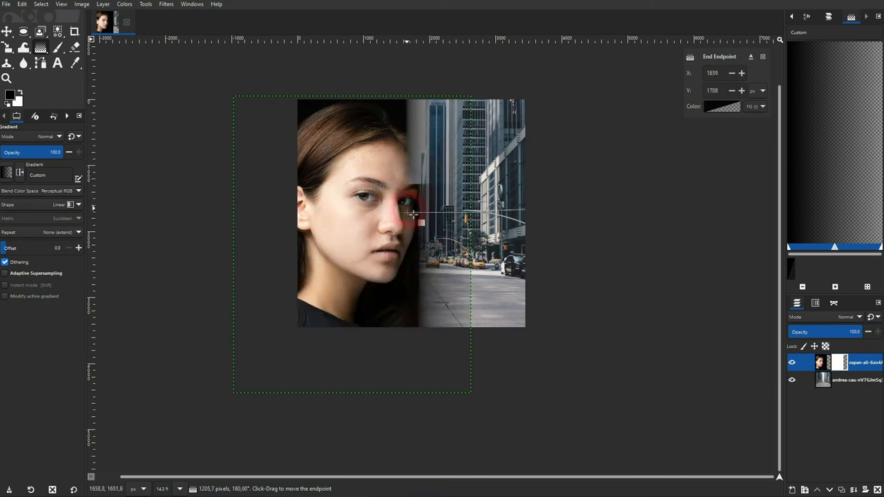
{"action": "left_click_drag", "start_coordinate": [412, 212], "coordinate": [426, 223]}
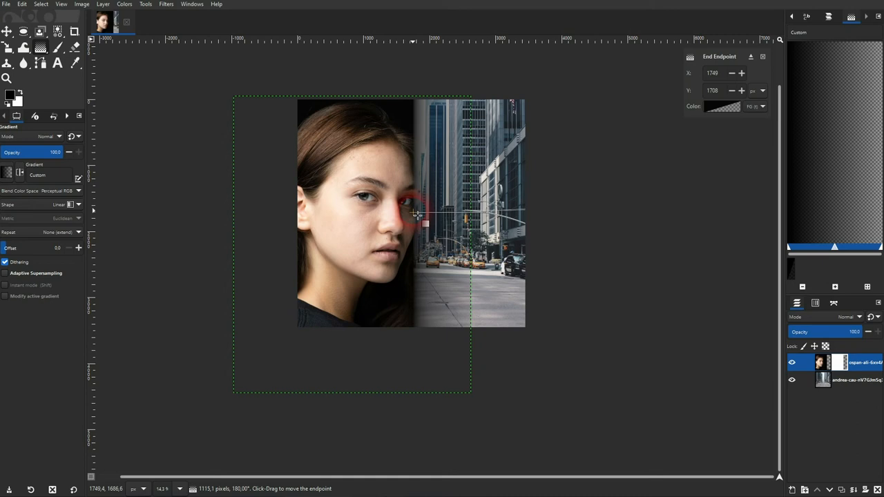
{"action": "left_click_drag", "start_coordinate": [414, 214], "coordinate": [536, 235]}
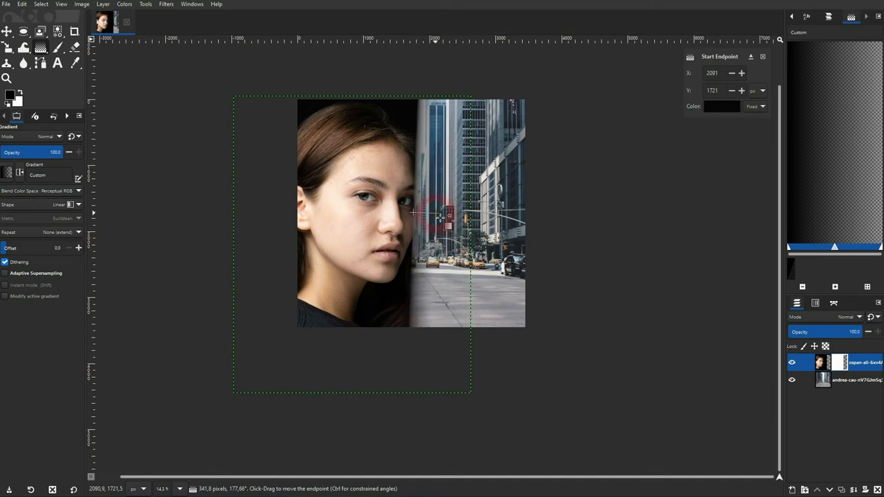
Move the gradient's start point right and shift its midpoint for a more gradual blend.
{"action": "left_click_drag", "start_coordinate": [445, 219], "coordinate": [469, 218]}
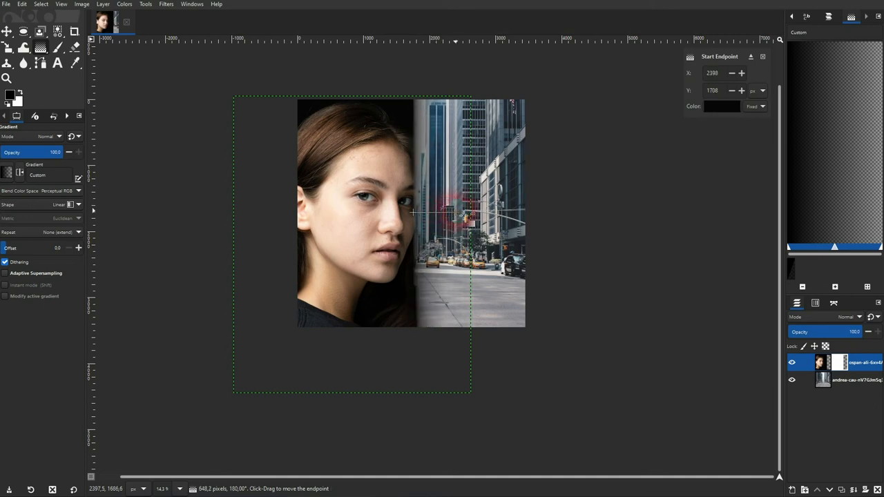
{"action": "left_click_drag", "start_coordinate": [470, 213], "coordinate": [522, 213]}
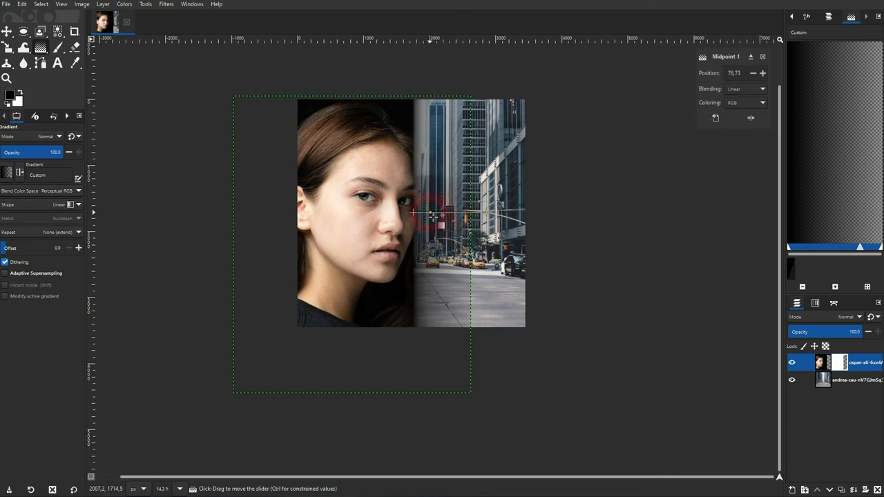
{"action": "left_click_drag", "start_coordinate": [431, 212], "coordinate": [431, 212]}
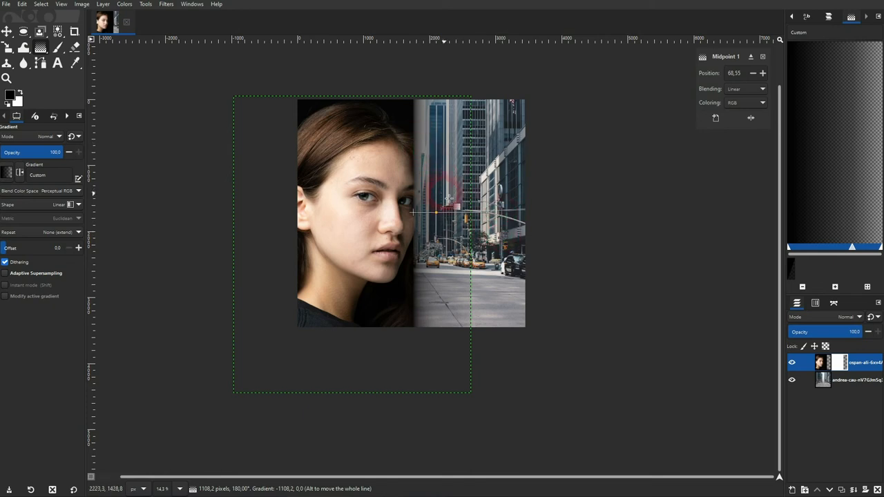
{"action": "left_click_drag", "start_coordinate": [447, 200], "coordinate": [395, 315]}
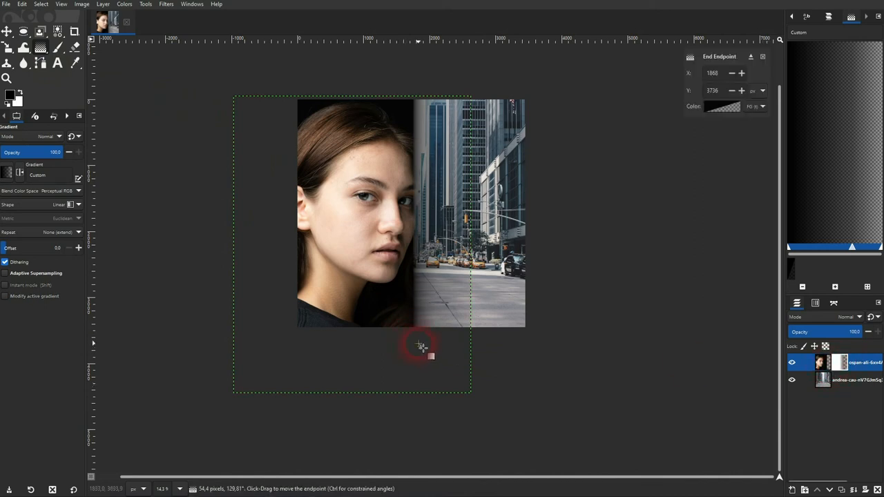
Fade the portrait's lower corner with a gradient across the shoulder and apply it.
{"action": "left_click_drag", "start_coordinate": [422, 345], "coordinate": [387, 293]}
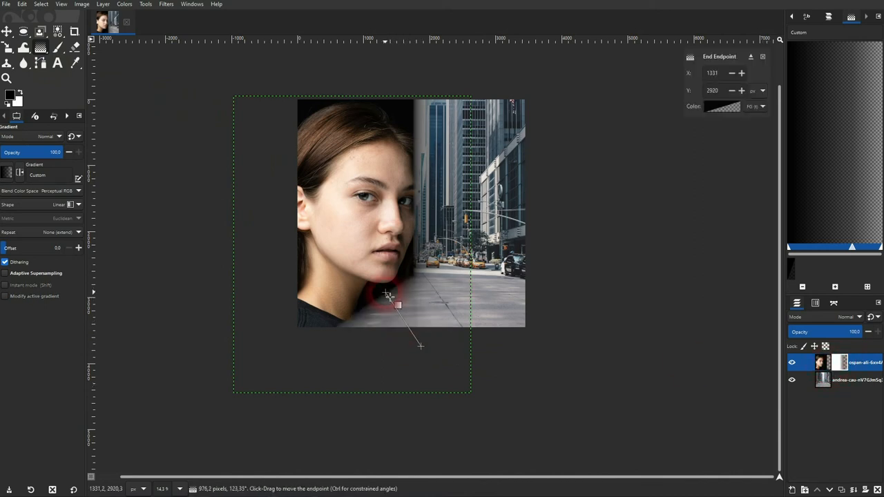
{"action": "left_click_drag", "start_coordinate": [388, 293], "coordinate": [375, 286]}
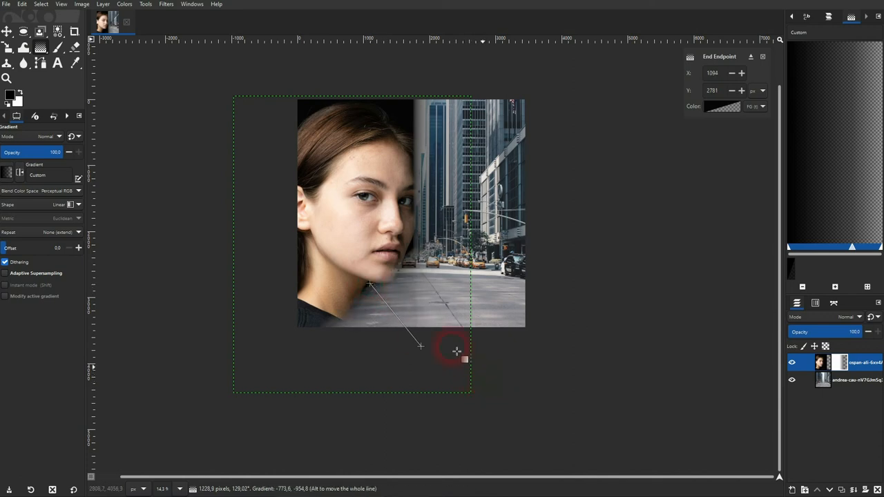
{"action": "left_click", "coordinate": [8, 32]}
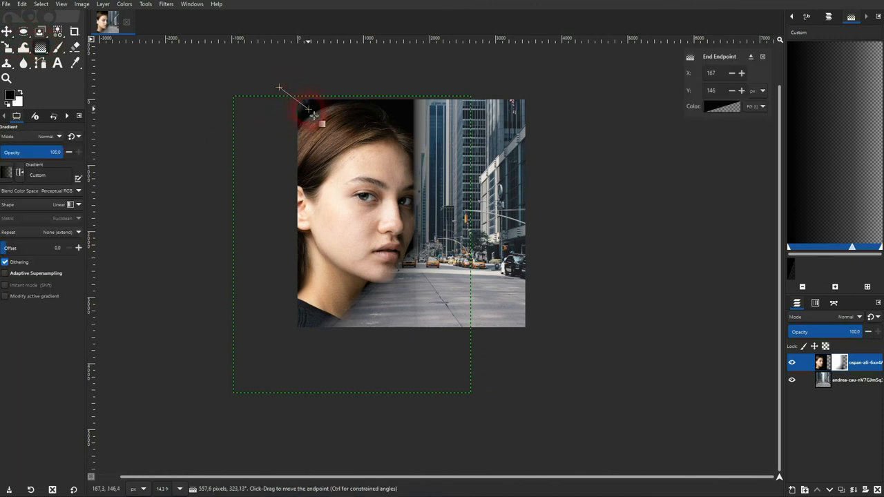
Add gradients from the top-left corner and along the top edge so the portrait's top fades out.
{"action": "left_click_drag", "start_coordinate": [307, 113], "coordinate": [321, 127]}
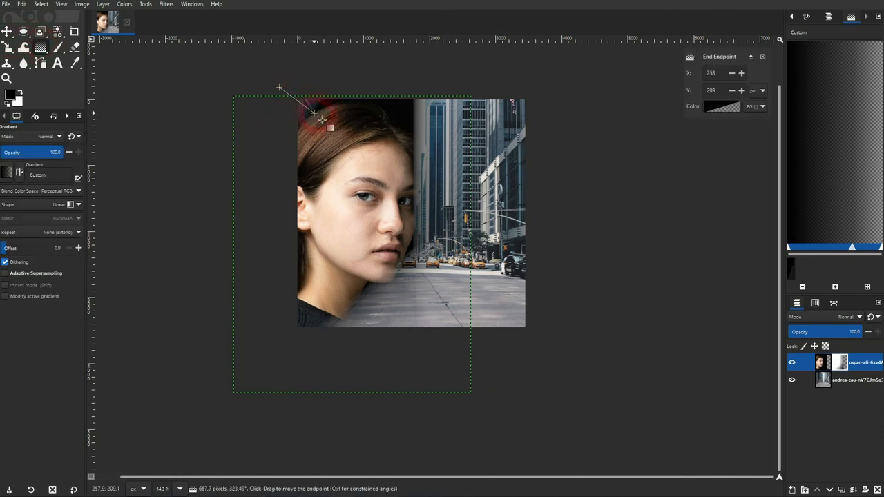
{"action": "left_click_drag", "start_coordinate": [314, 117], "coordinate": [298, 83]}
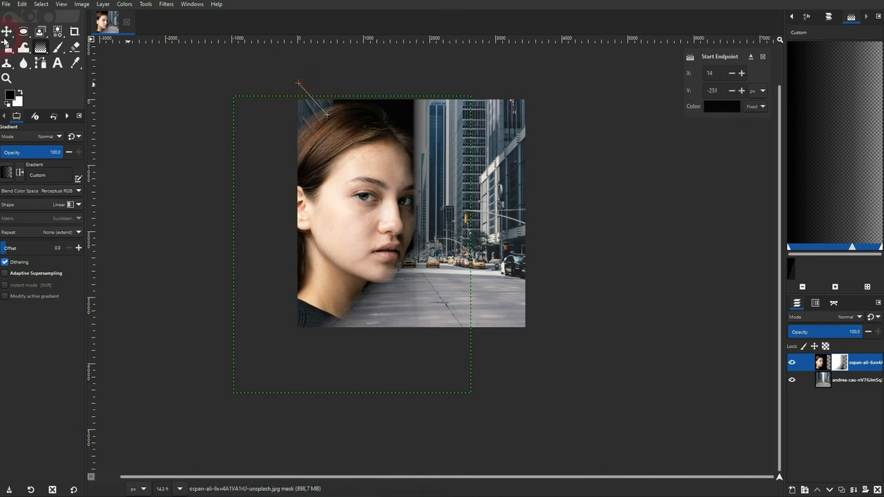
{"action": "left_click_drag", "start_coordinate": [298, 84], "coordinate": [398, 94]}
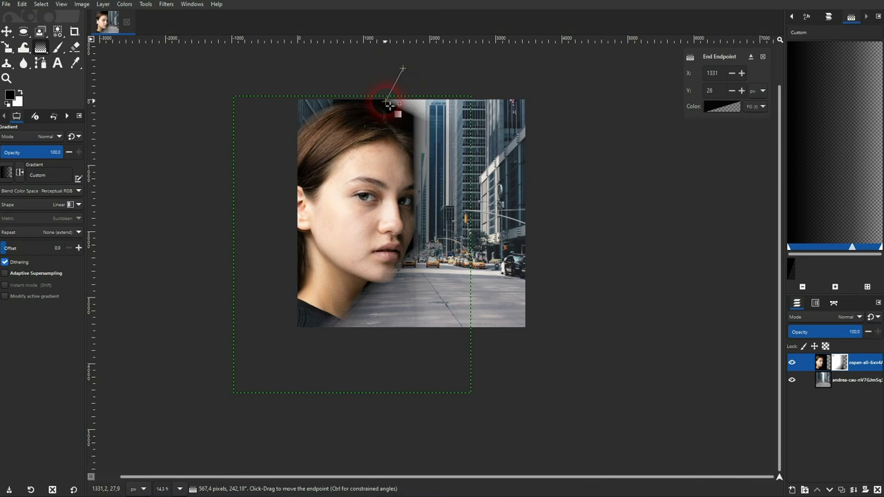
{"action": "left_click_drag", "start_coordinate": [390, 103], "coordinate": [411, 69]}
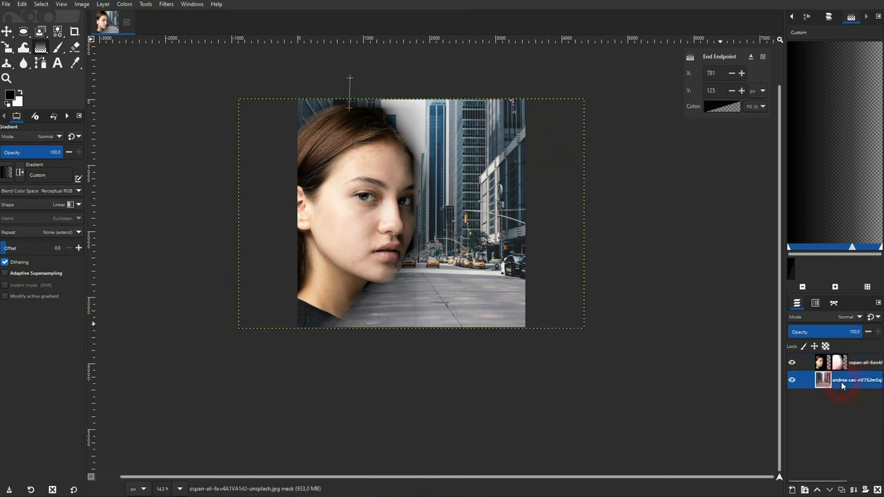
{"action": "right_click", "coordinate": [857, 380]}
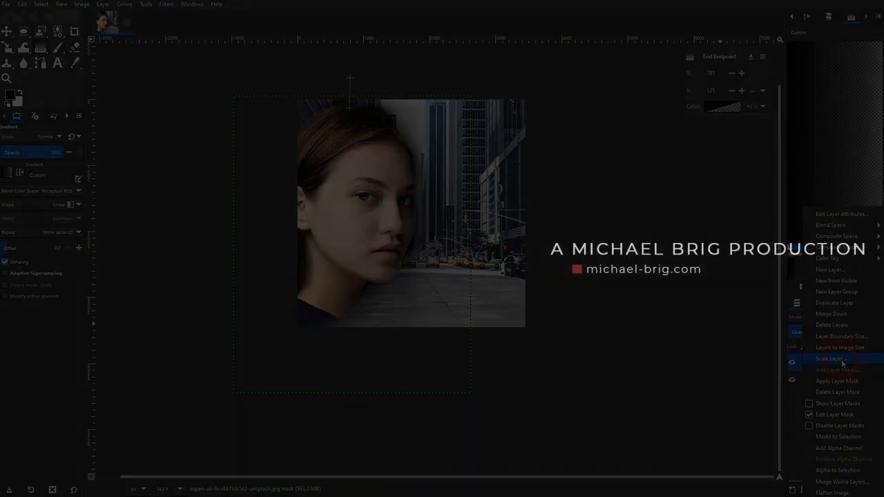